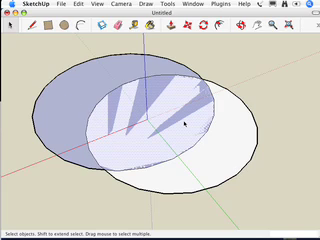
Build a box from a pushed-up rectangle and outline a rectangle on its front face.
right_click(178, 123)
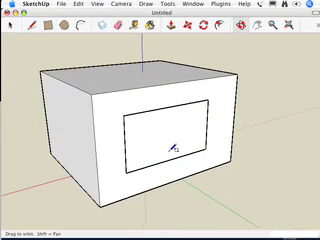
left_click(175, 135)
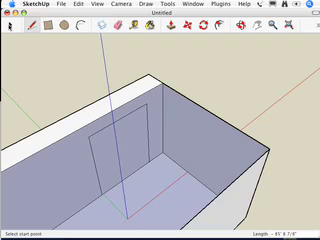
Finish the tall door outline on the inner wall and switch to the Select tool.
left_click(13, 34)
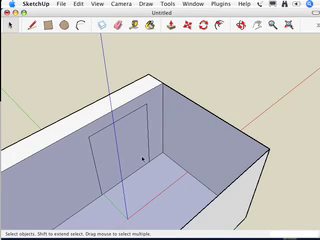